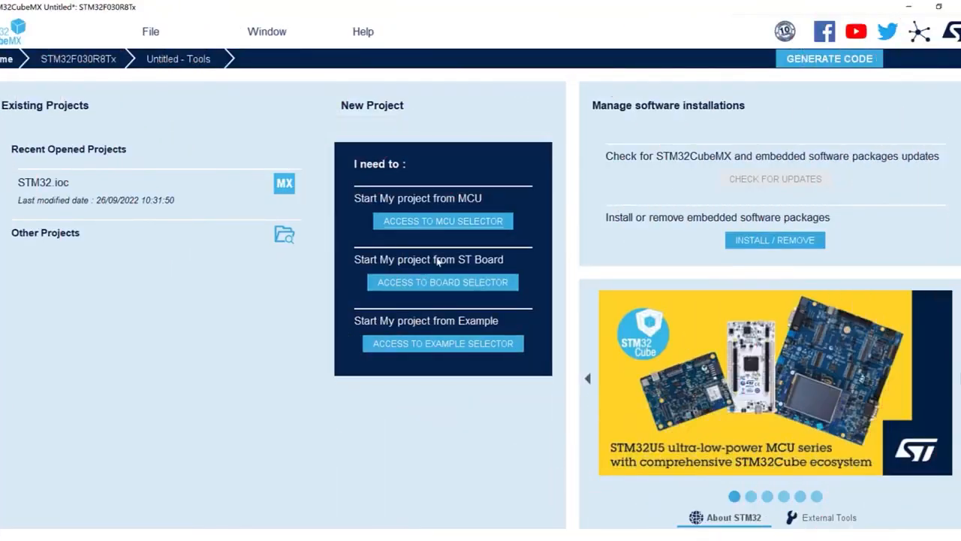
# - Select the STM32F030R8T6TR from the MCU selector and start a new project at its pinout
pyautogui.click(441, 221)
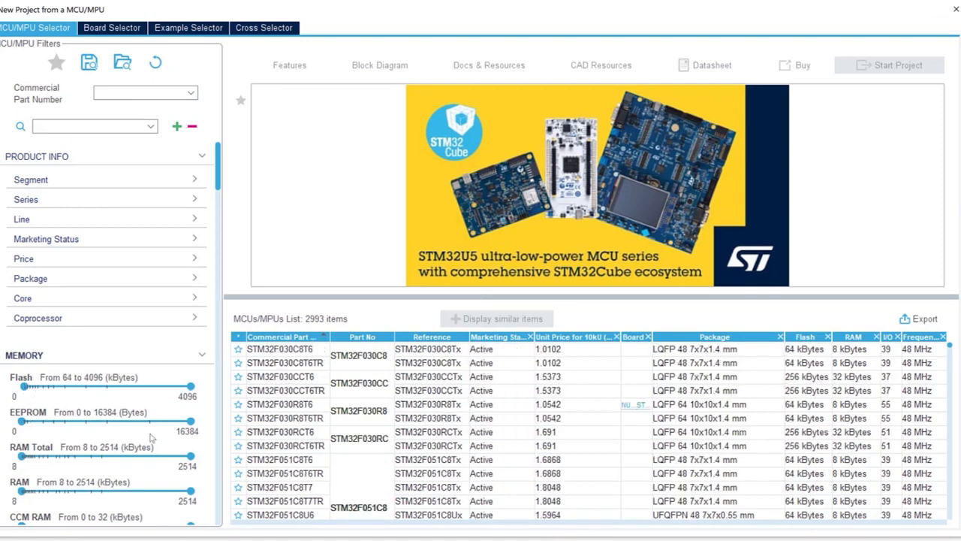
pyautogui.moveTo(529, 424)
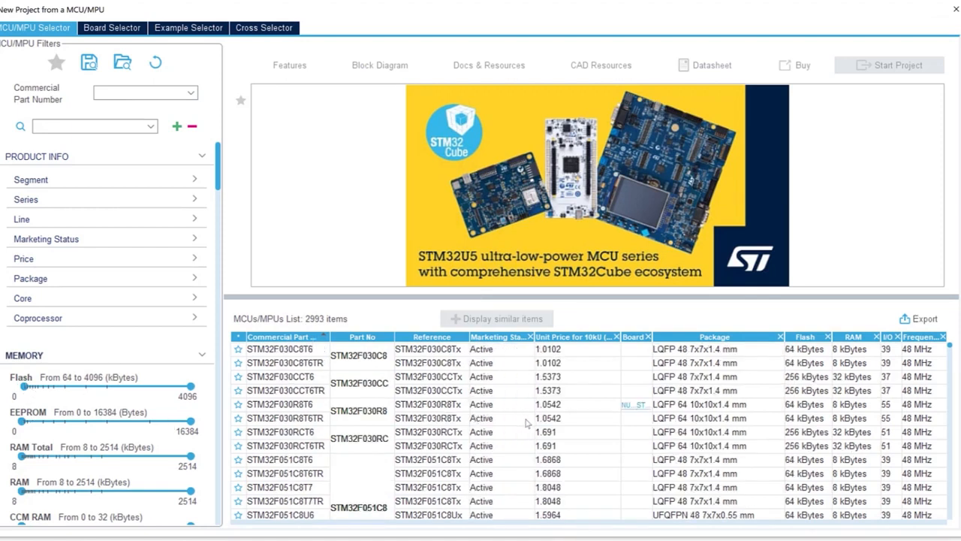
pyautogui.click(285, 418)
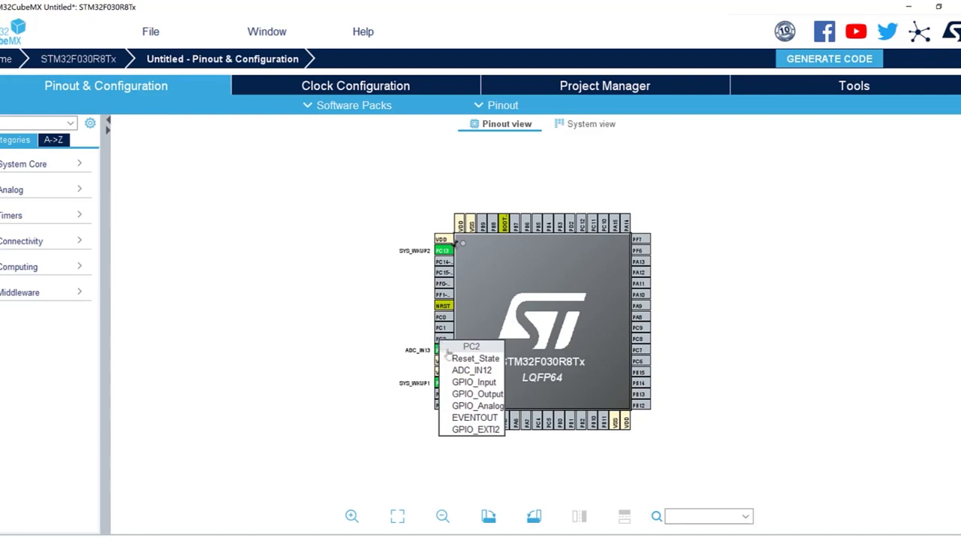
# - Assign EVENTOUT to pin PC2 and give another pin a custom function
pyautogui.click(475, 418)
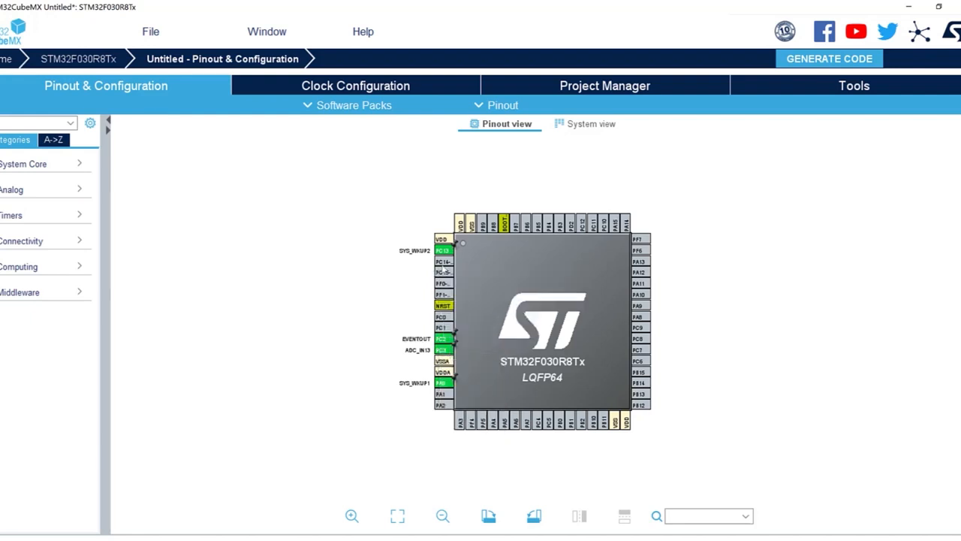
pyautogui.click(445, 261)
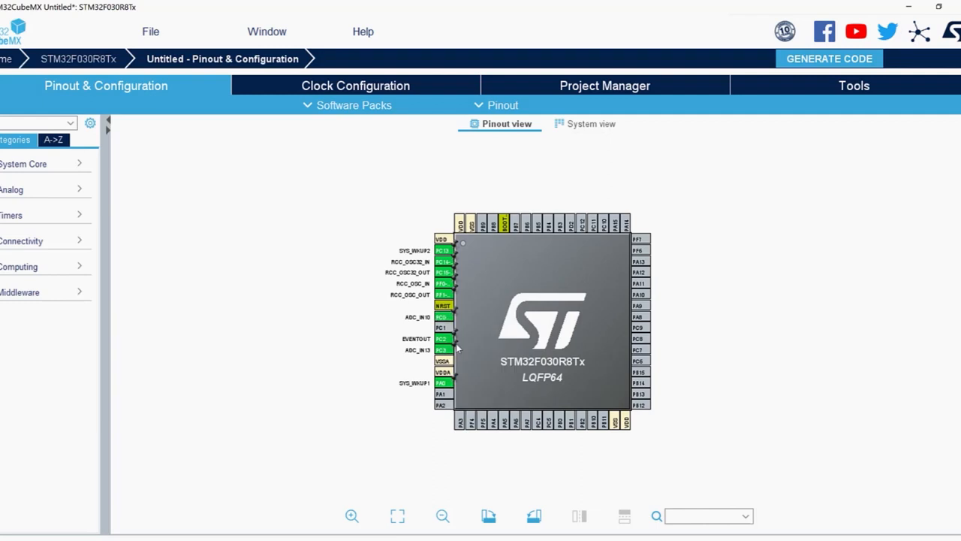
# - Export the CAD models with the STEP 3D model included, in Cadence format
pyautogui.click(853, 84)
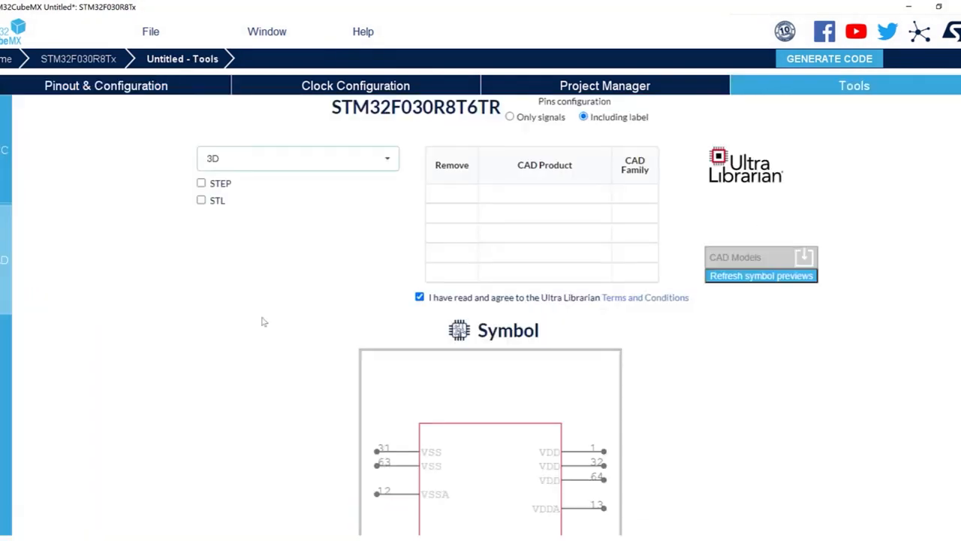
pyautogui.click(202, 183)
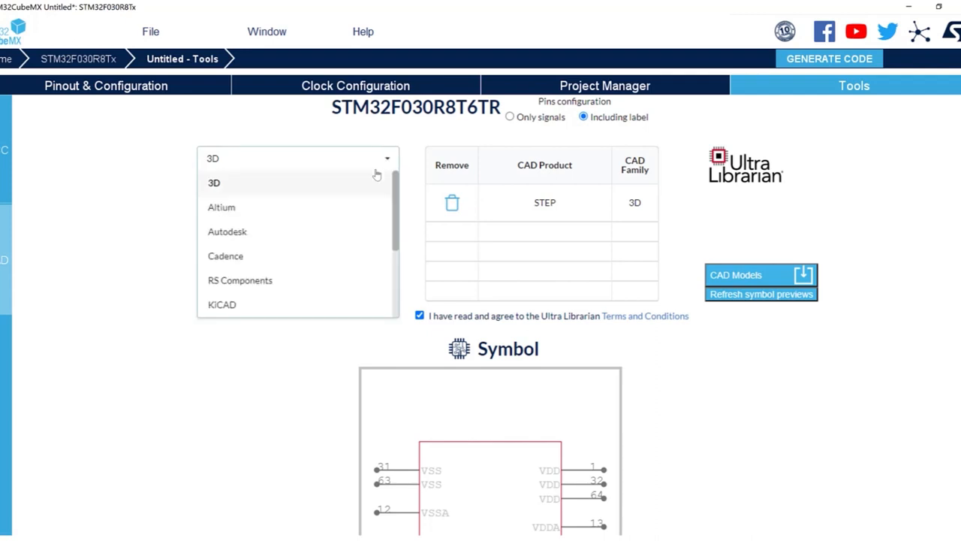
pyautogui.click(225, 255)
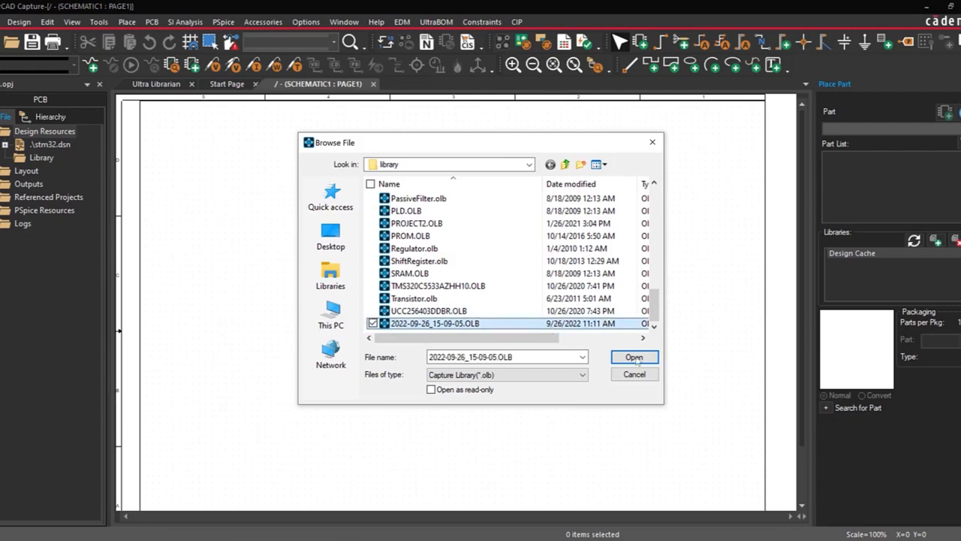
# - Load the exported STM32F030R8 symbol library in OrCAD and place footprint U1 in Allegro
pyautogui.click(634, 358)
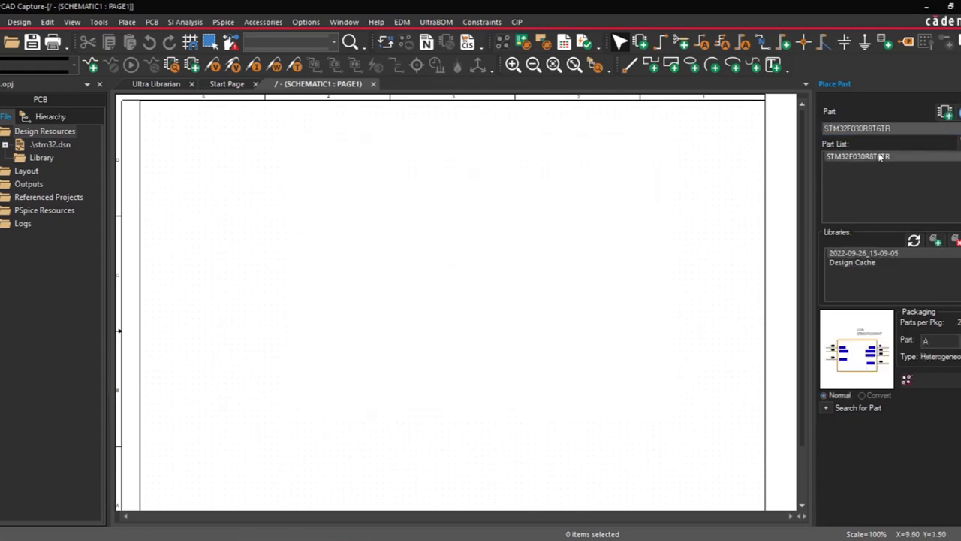
pyautogui.click(291, 207)
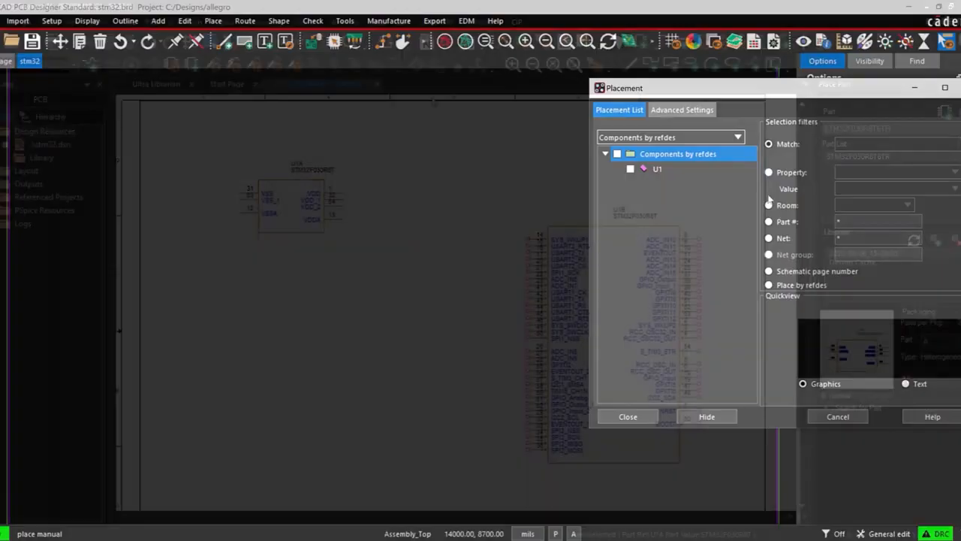
pyautogui.click(657, 168)
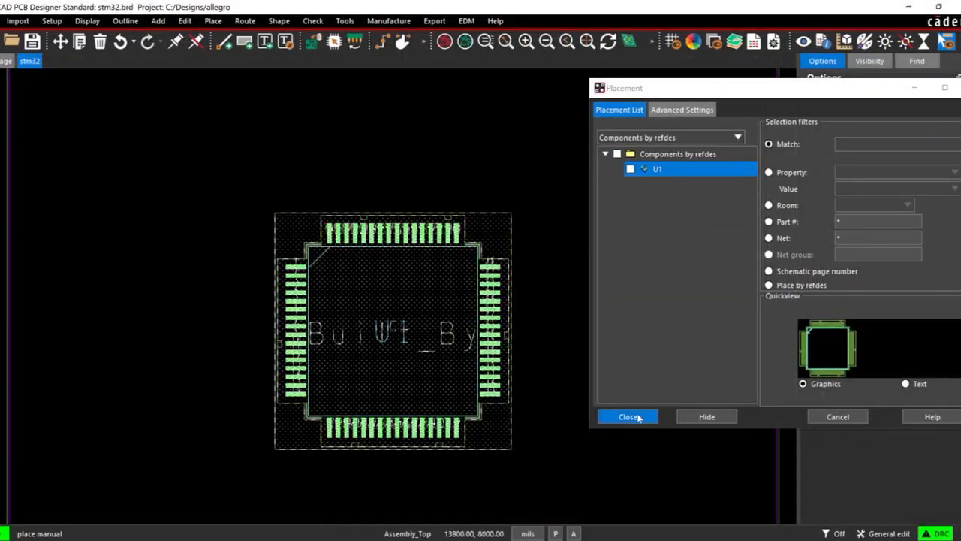
pyautogui.click(628, 416)
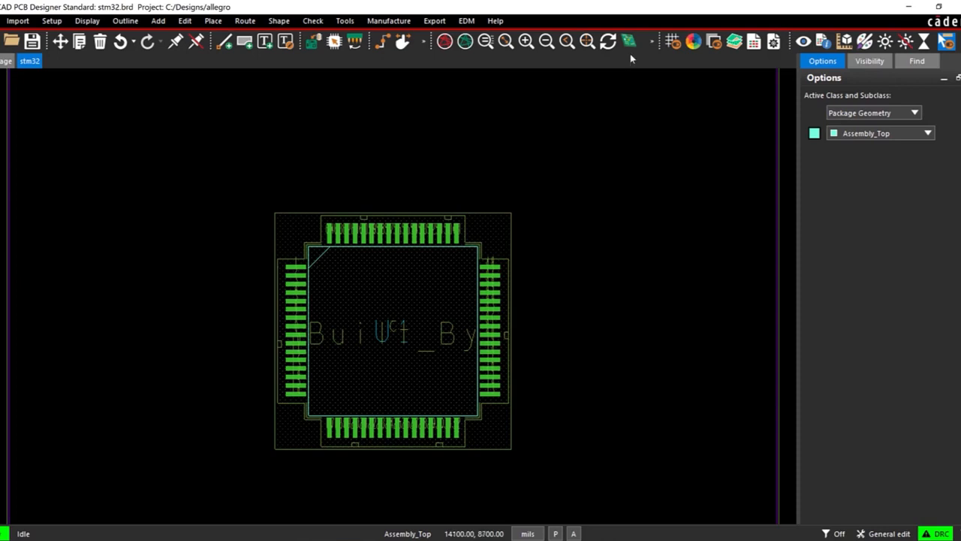